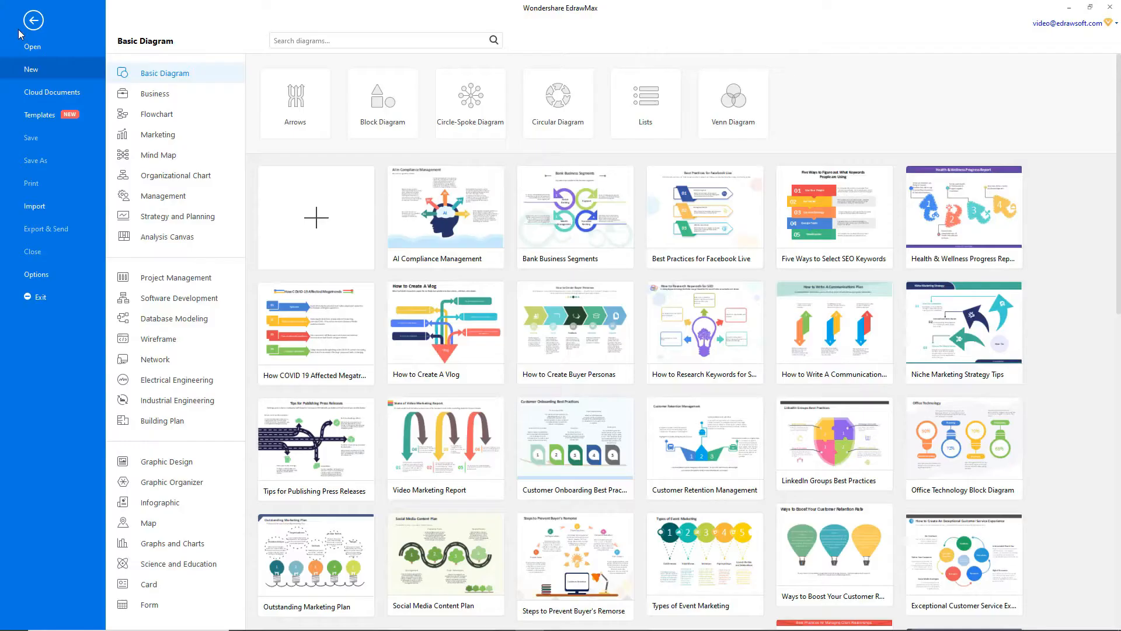
mouse_move(105, 73)
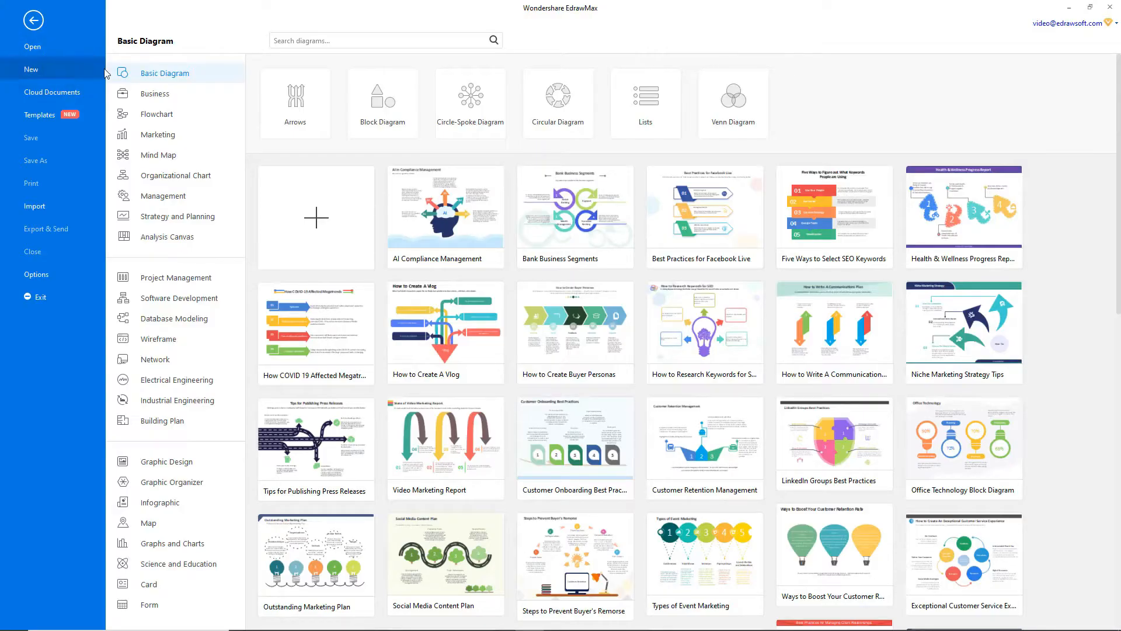
Start a new drawing from the Business > Timelines template category.
left_click(154, 94)
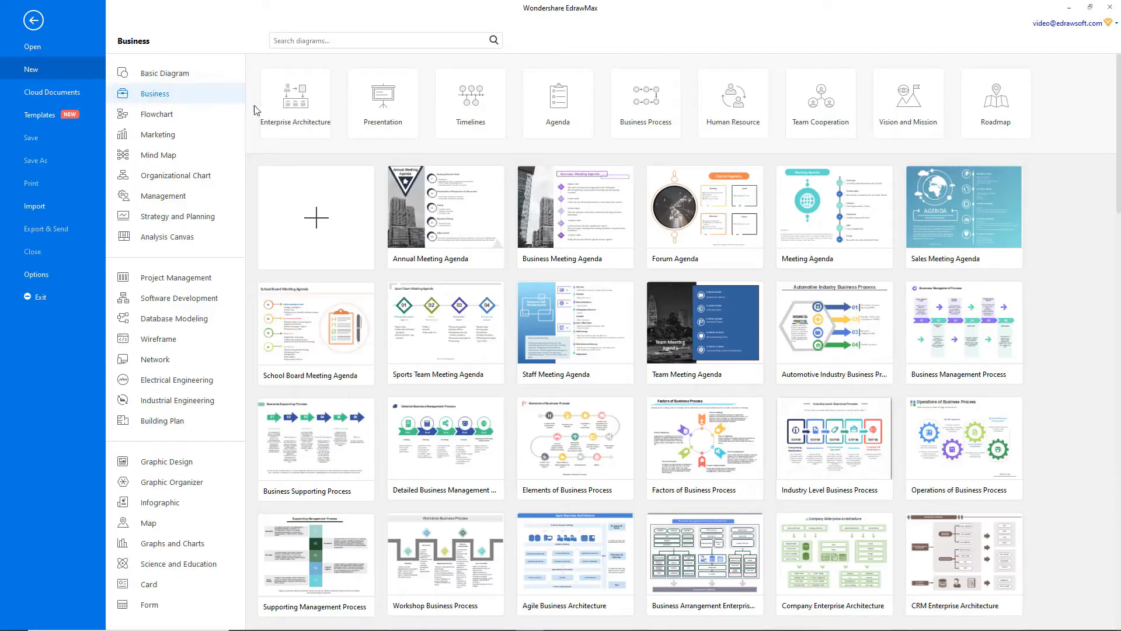
left_click(471, 103)
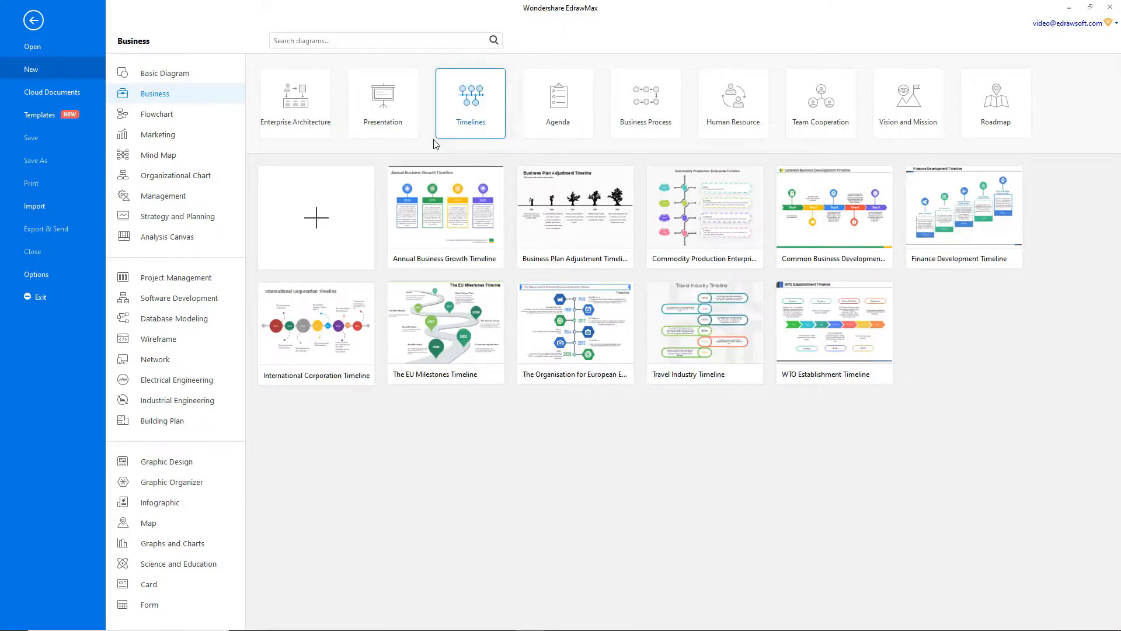
left_click(316, 219)
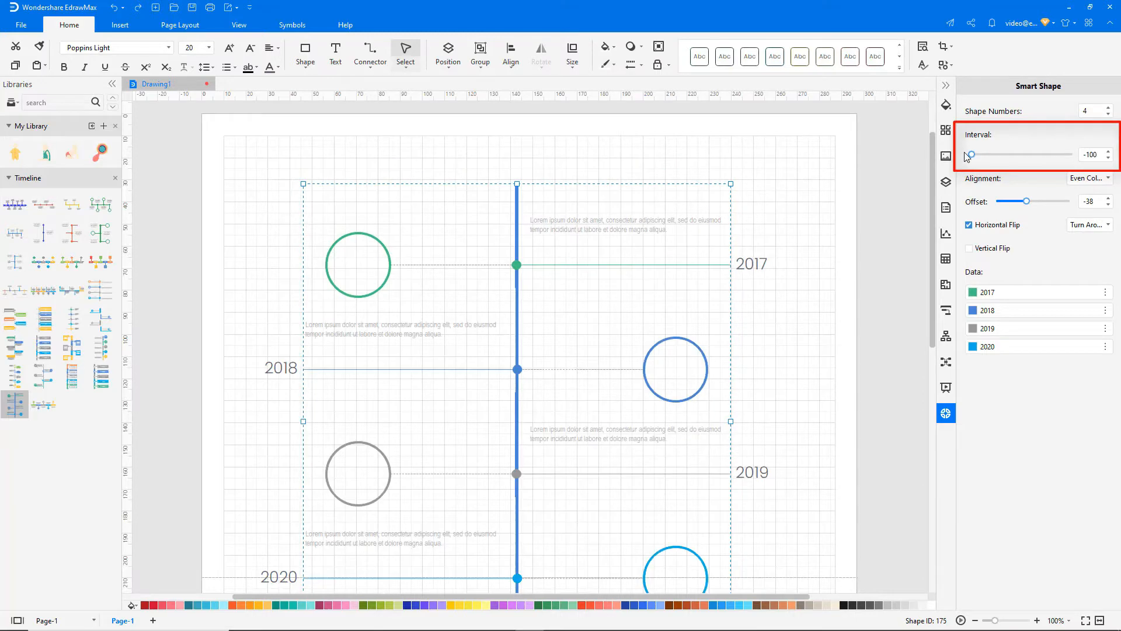
Adjust the vertical timeline's entry spacing in the Smart Shape panel.
left_click(1092, 201)
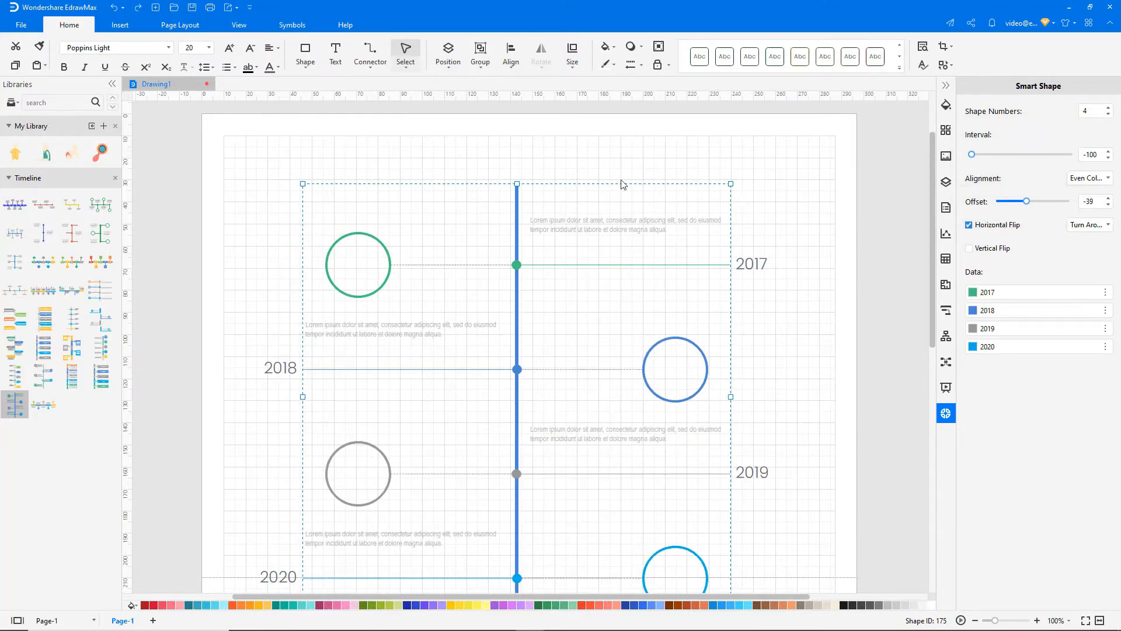
Add the Science > Medical symbol library for the fetus icon.
left_click(13, 126)
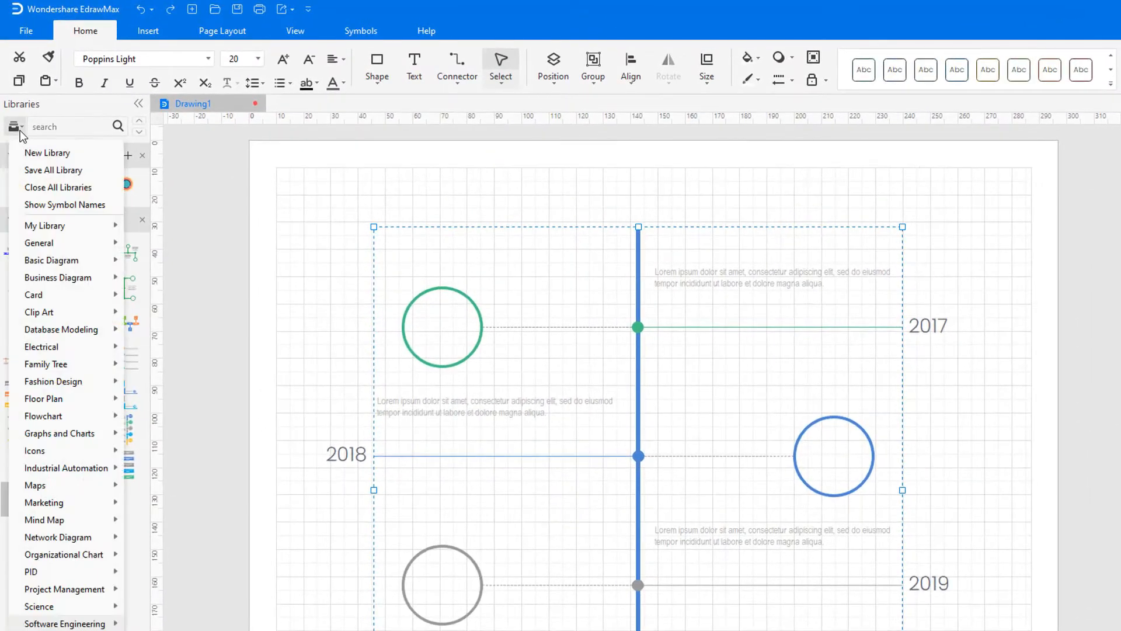
scroll("down", 3)
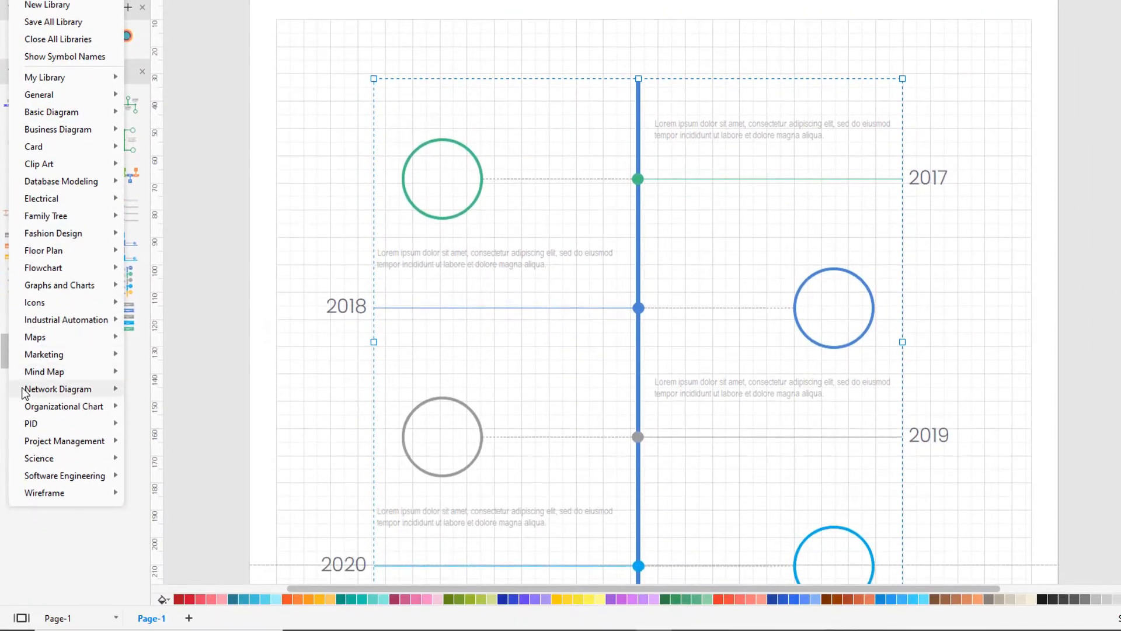
left_click(39, 458)
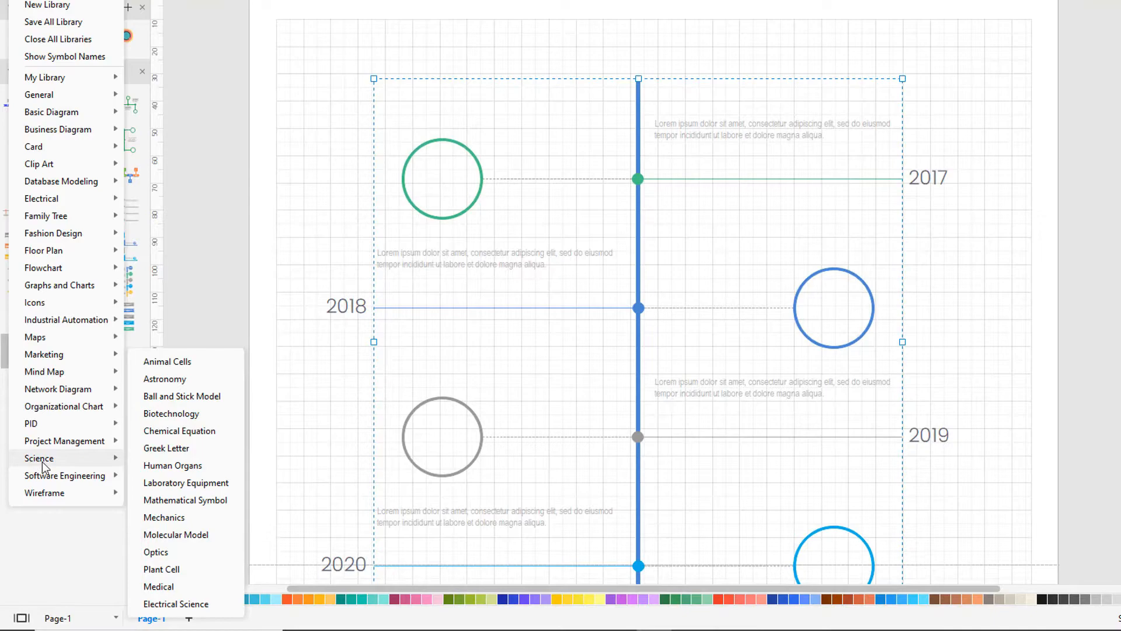
left_click(158, 586)
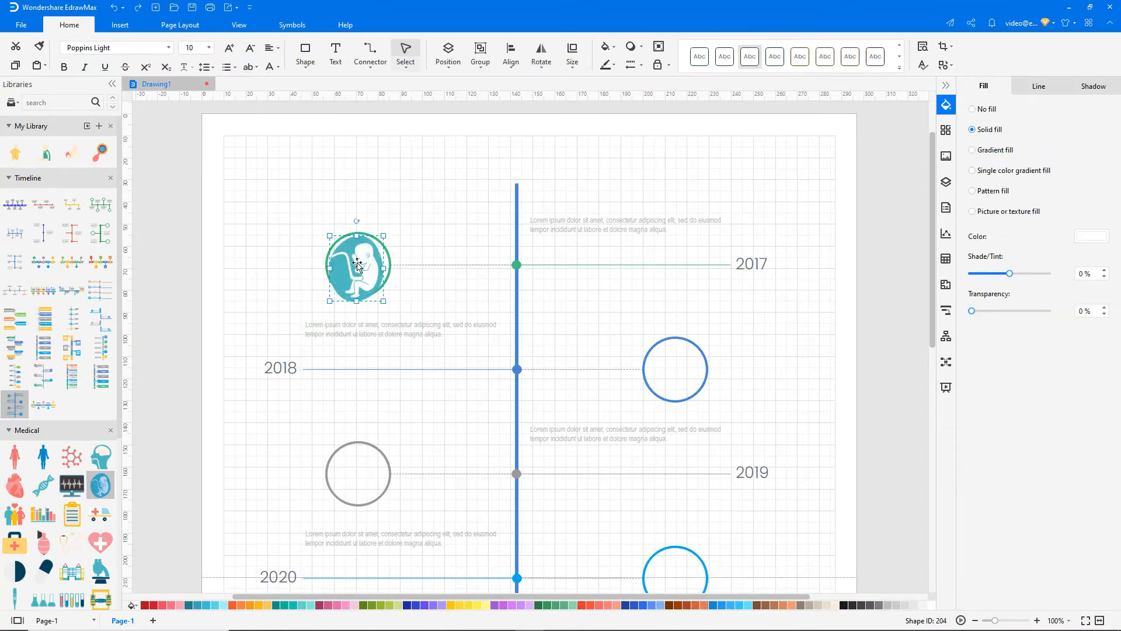
Edit the first entry's description in Poppins Light and relabel it 'about 40 weeks'.
left_click(626, 225)
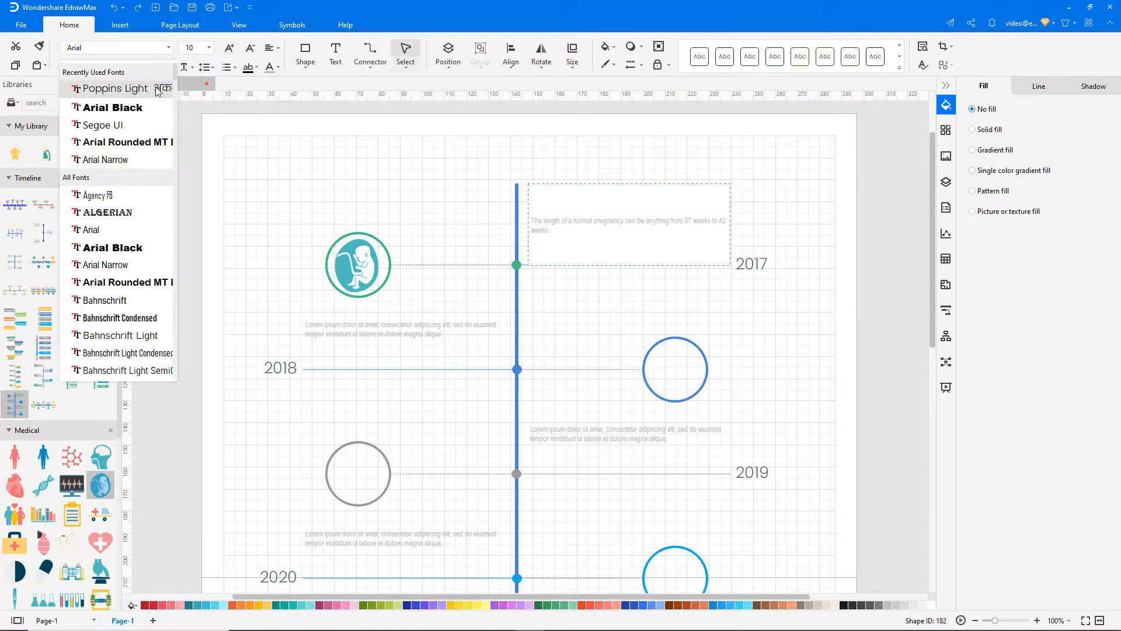
left_click(114, 87)
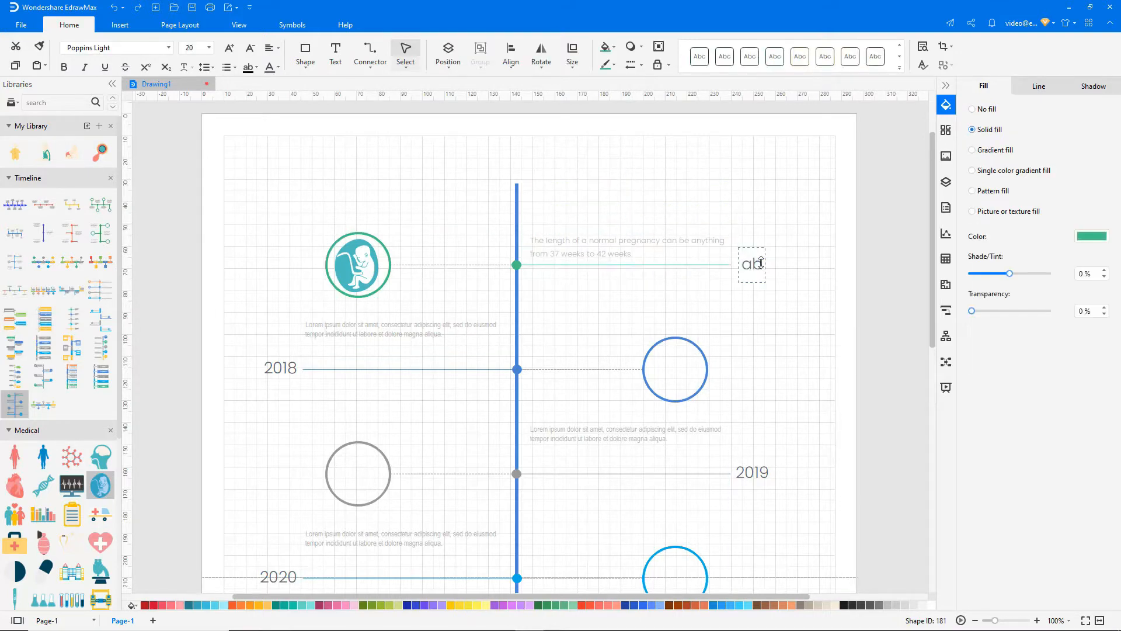
type("about 40")
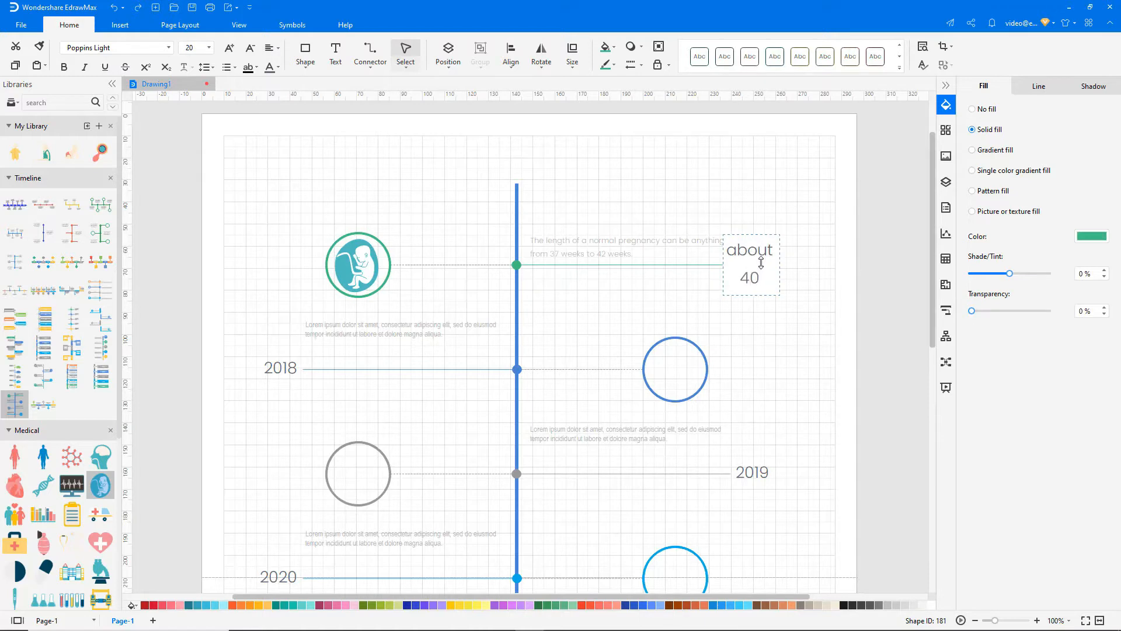
type("weeks")
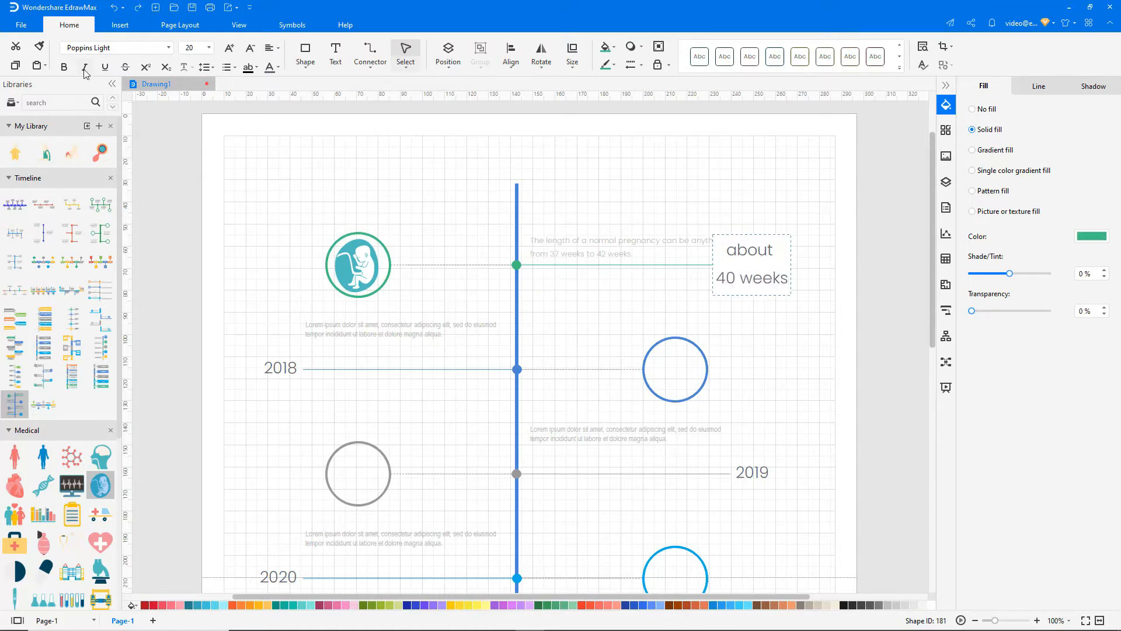
left_click(335, 50)
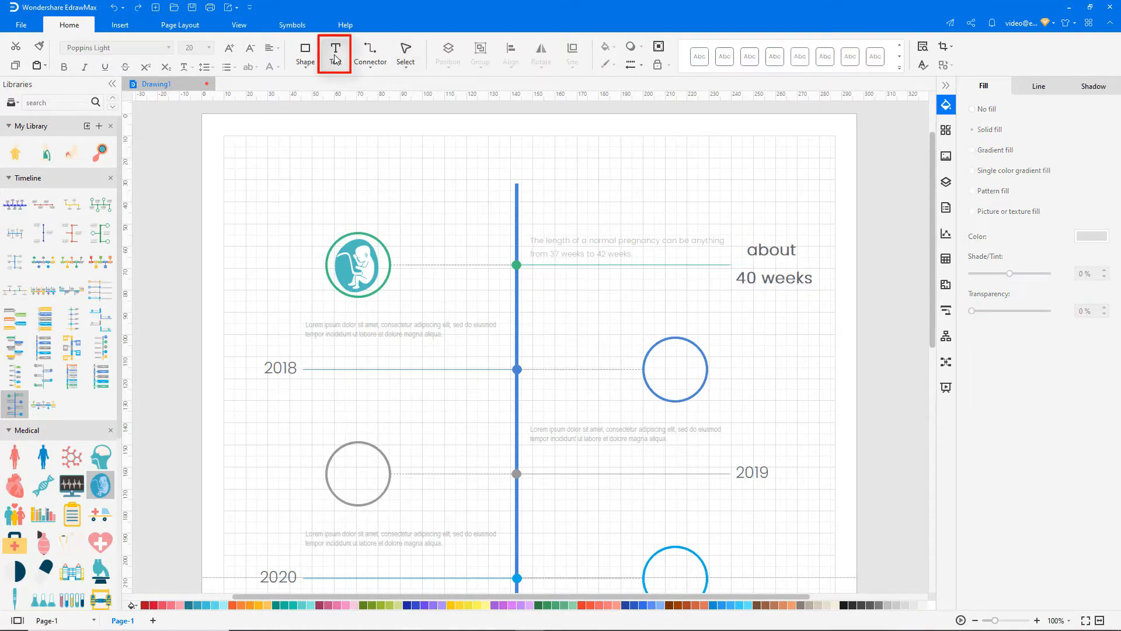
left_click(335, 50)
type("Baby Born")
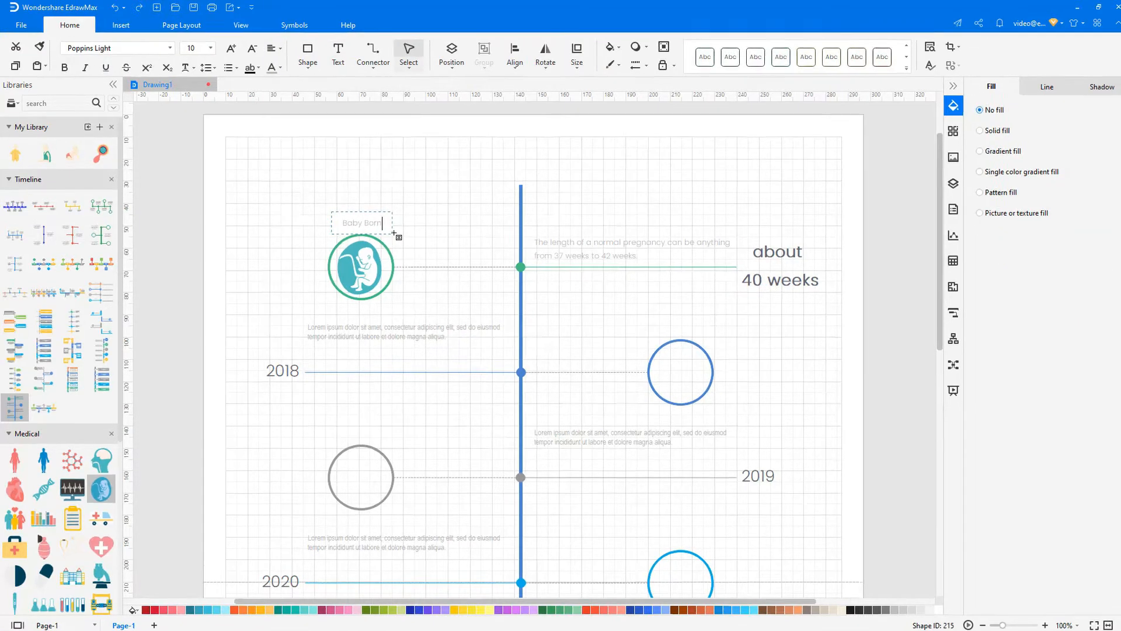
Load the Family people library and give entry two the 'First Smile' label and description.
left_click(11, 111)
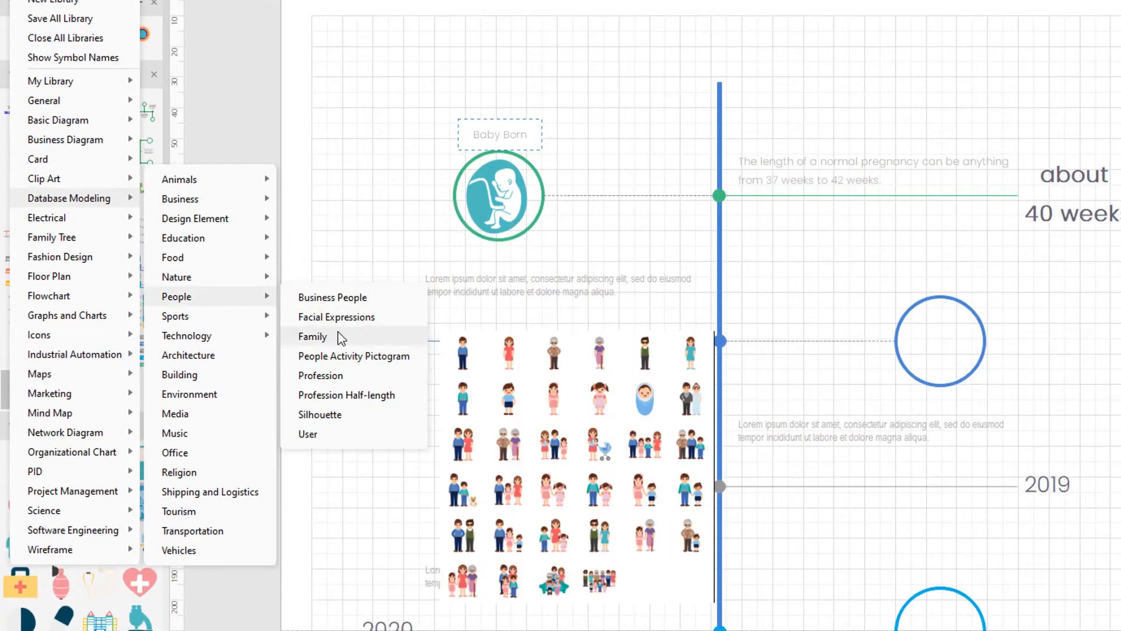
left_click(313, 337)
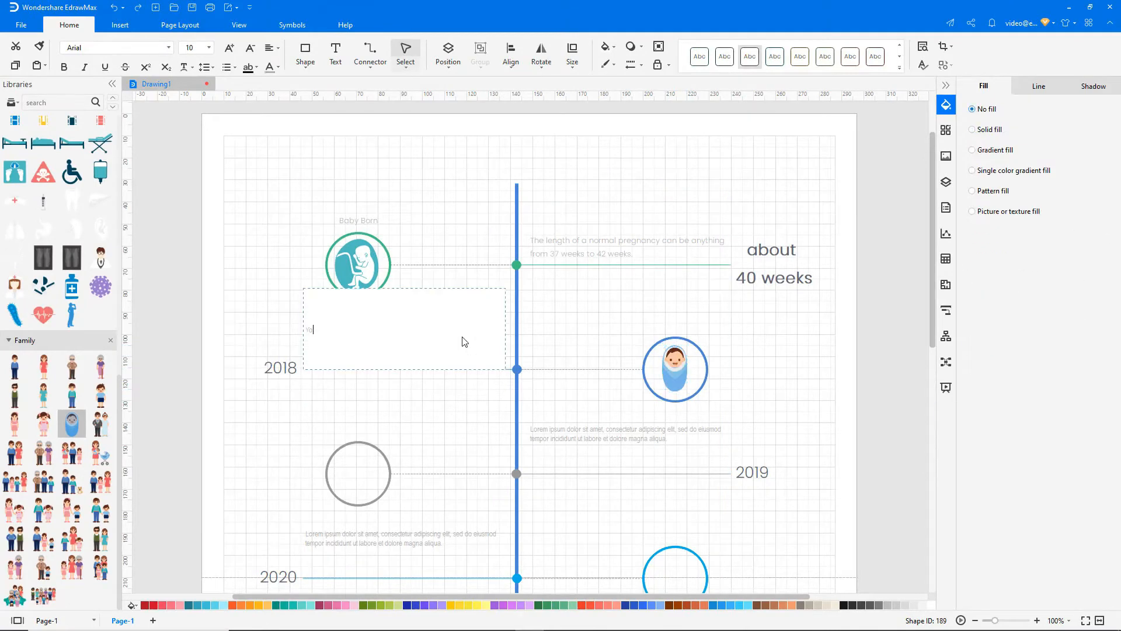
type("Your baby's first real one will make an appearance")
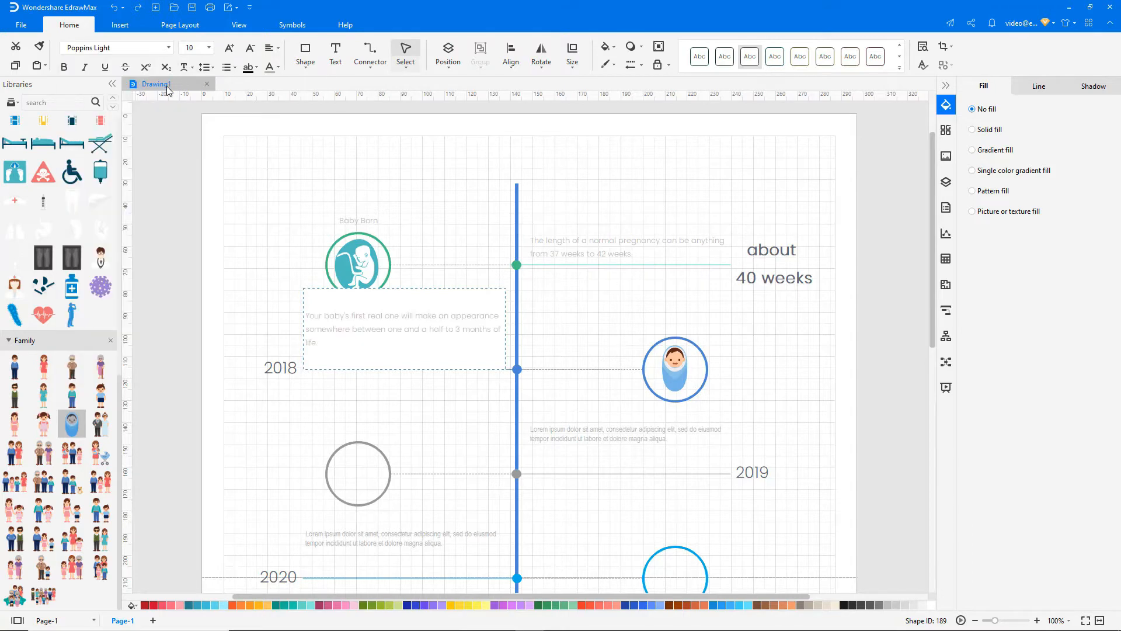
left_click(279, 368)
type("1.5 - 3 Months")
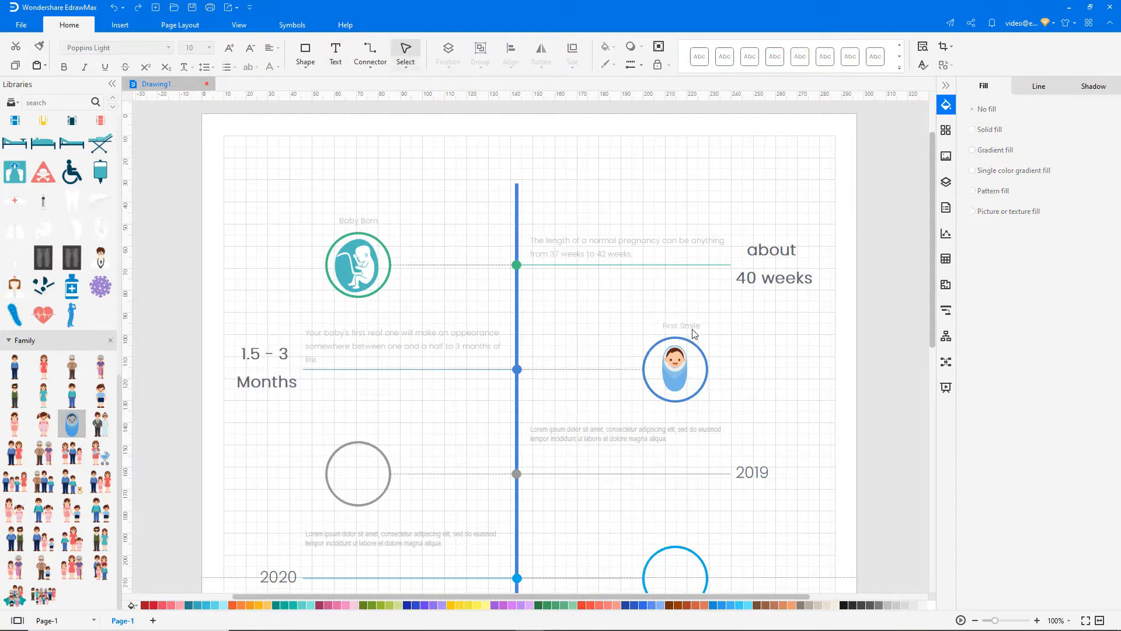
left_click(674, 325)
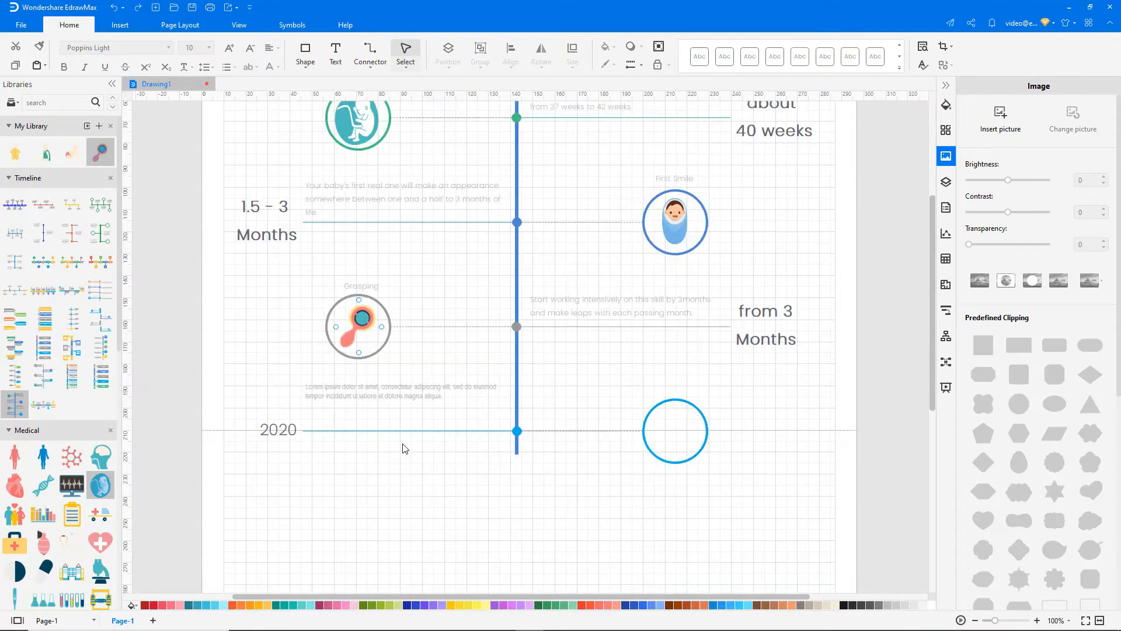
Begin editing the 2020 entry to become the '4 - 7 Months' Sitting milestone.
left_click(401, 391)
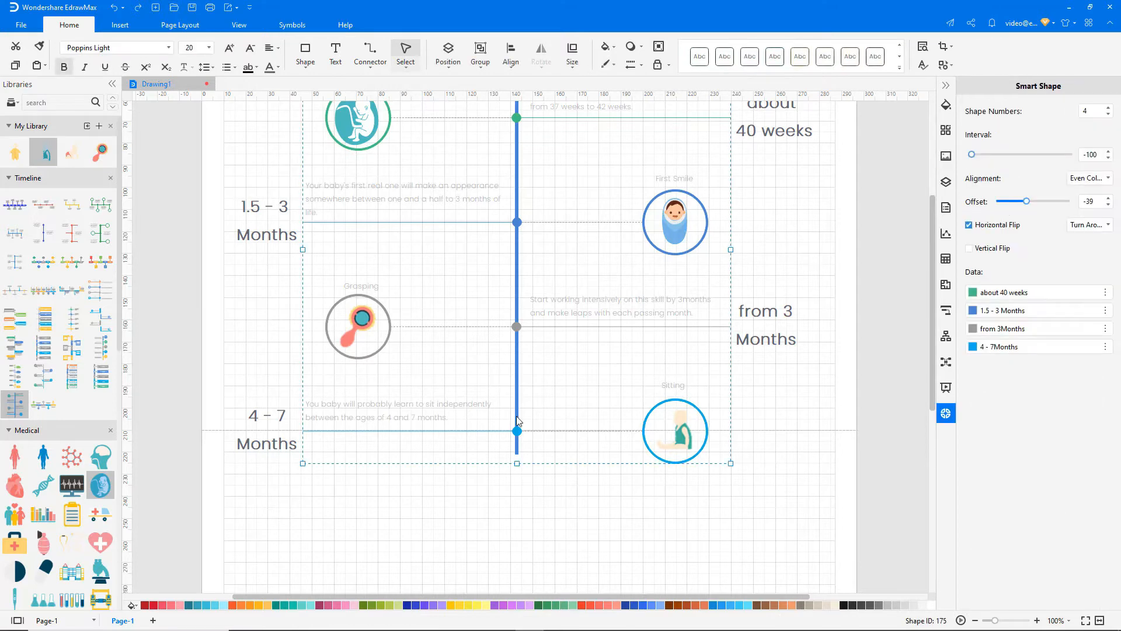
Add a timeline entry and write the 'Crawling' label with its crawl-age description.
left_click(1110, 108)
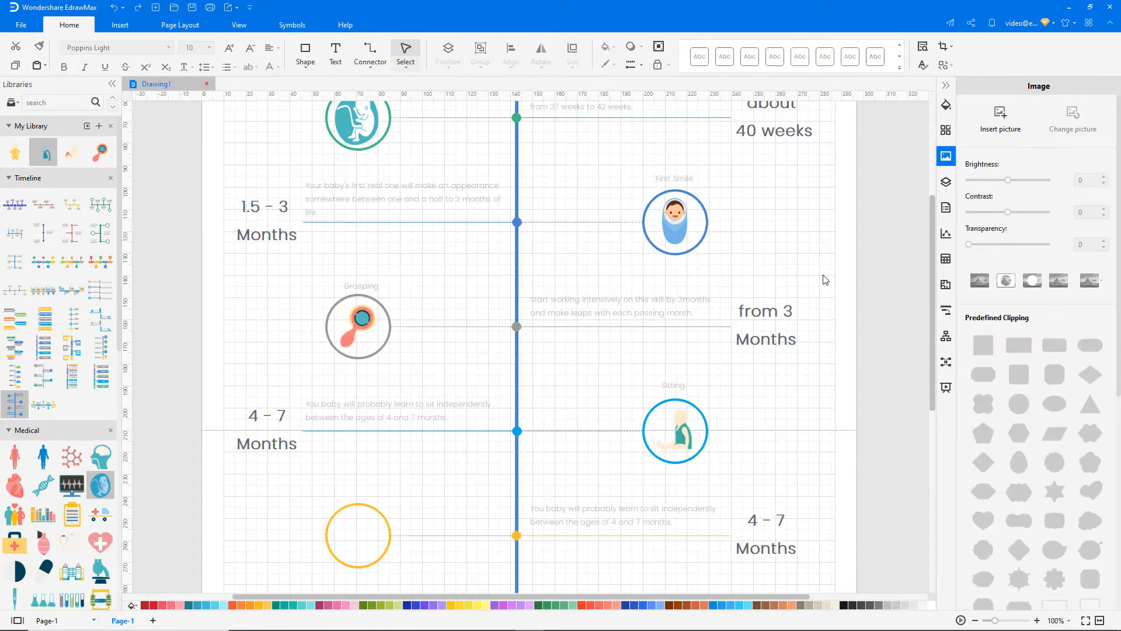
scroll("down", 3)
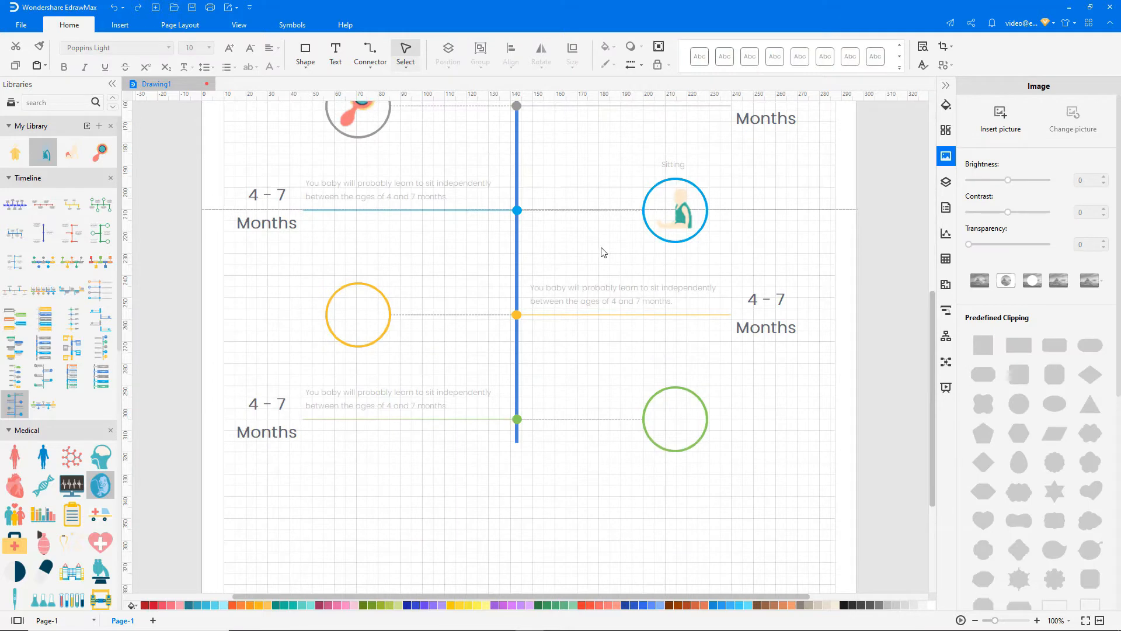
left_click(358, 314)
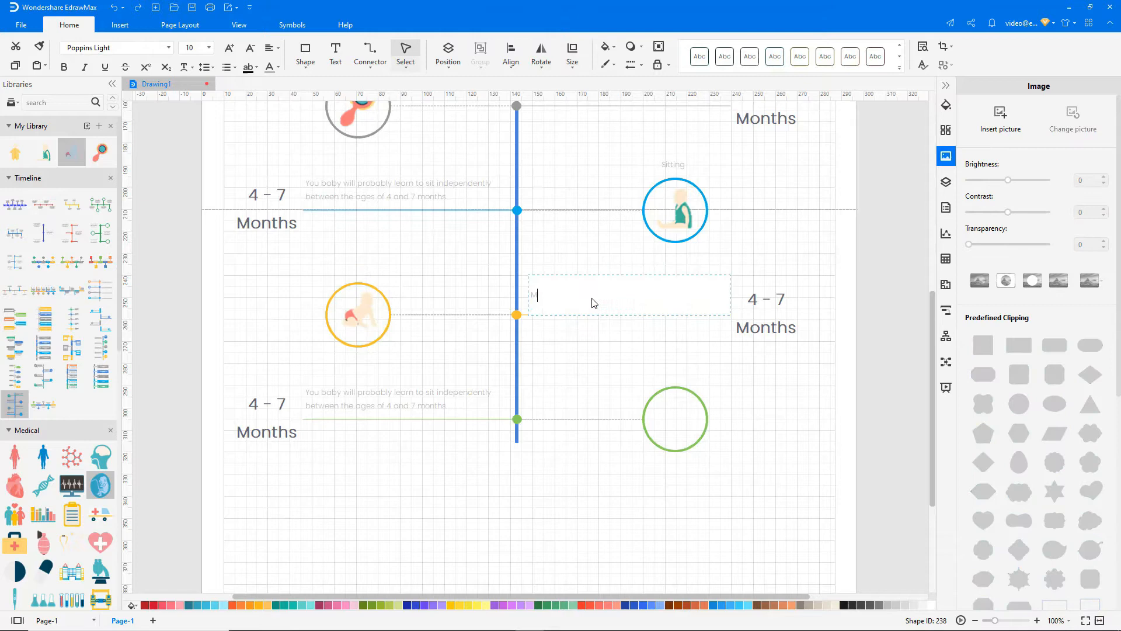
type("Most babies learn to crawl between the ages of 7 months and 10 months.")
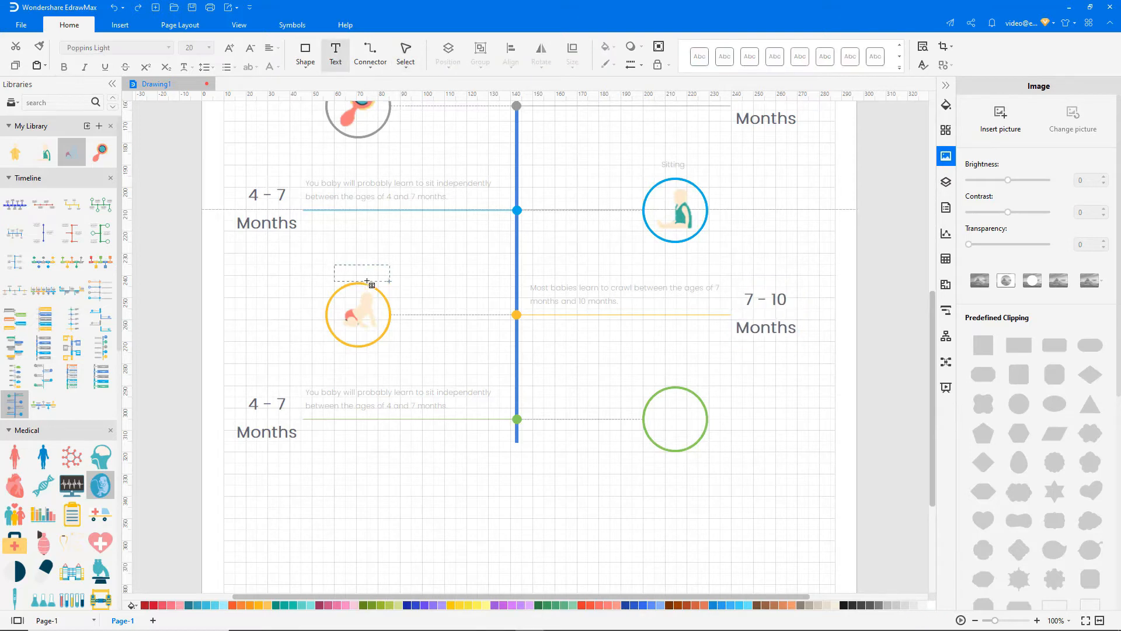
type("Crawling")
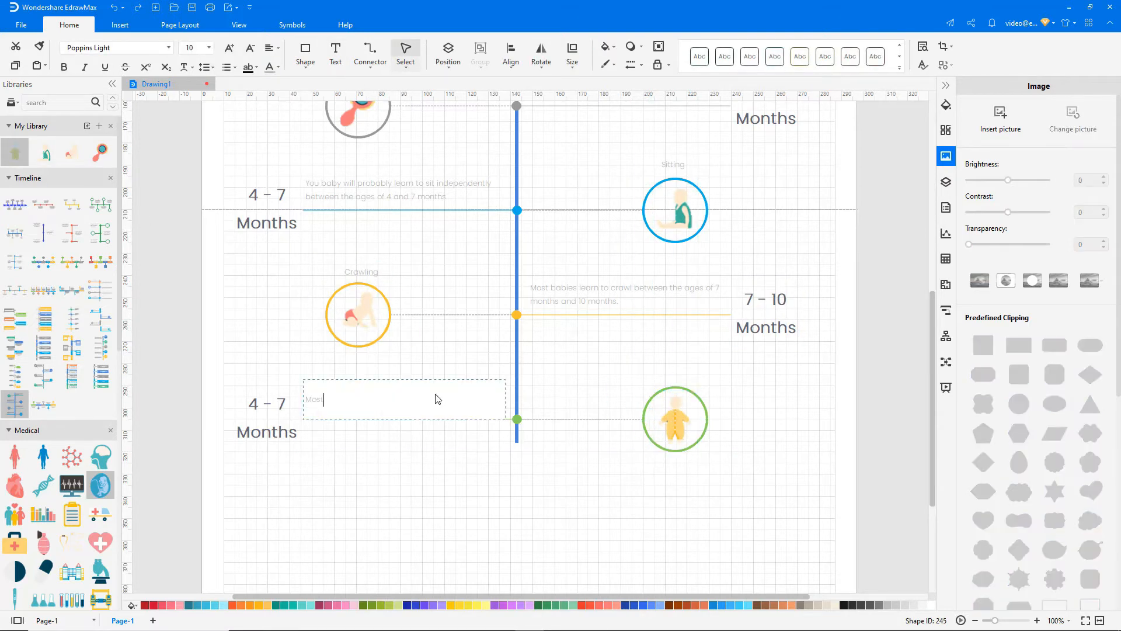
Write the walking description about first steps between 9 and 12 months.
type("Most babies take their first steps sometime b")
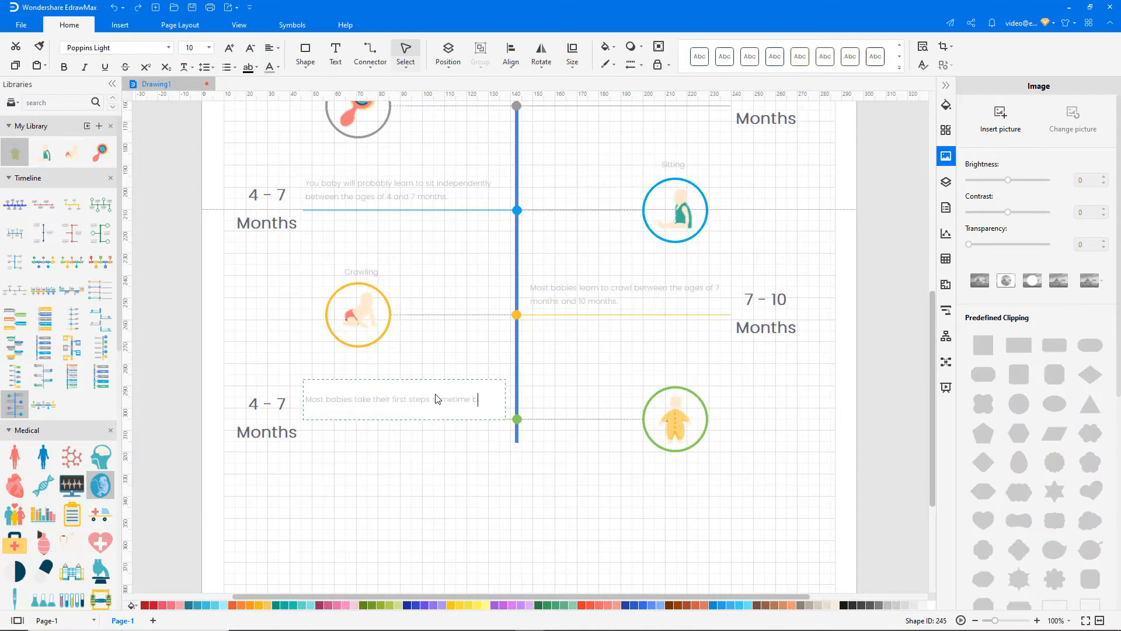
type("between 9 and 12 months and are walking well")
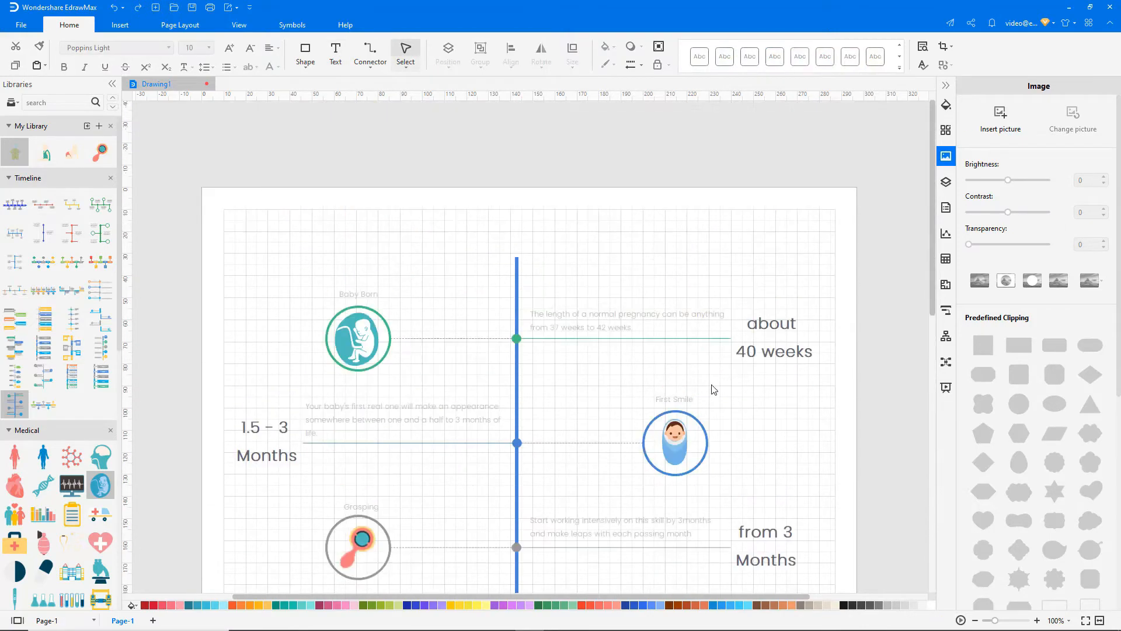
Load the General > Text Block library for the 'Baby Growth Timeline' title banner.
left_click(11, 117)
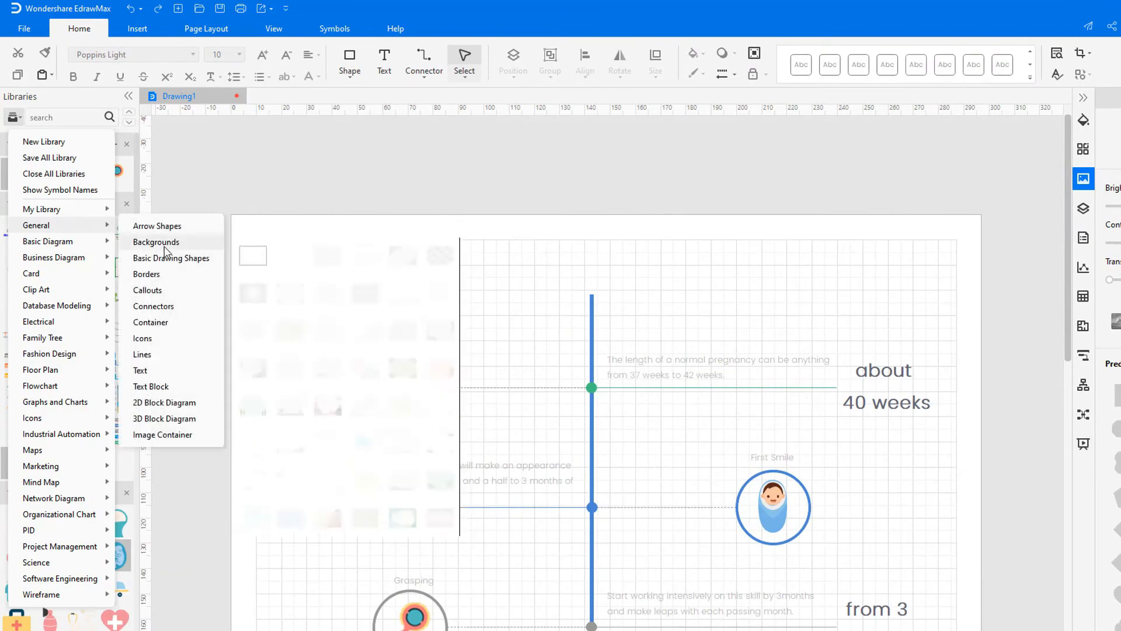
left_click(151, 386)
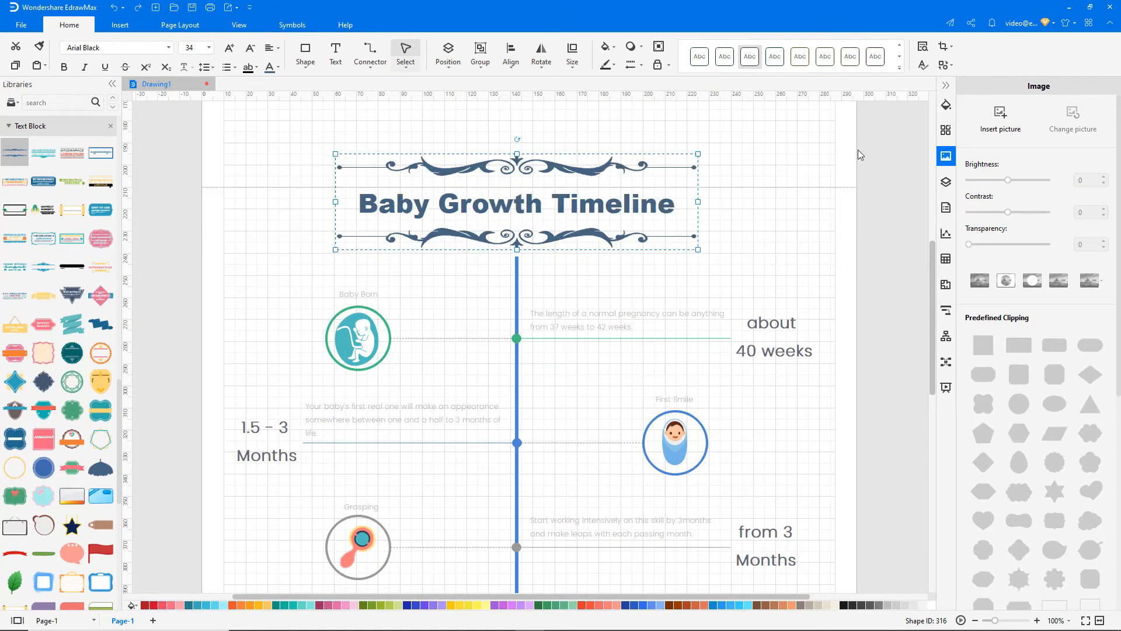
left_click(945, 131)
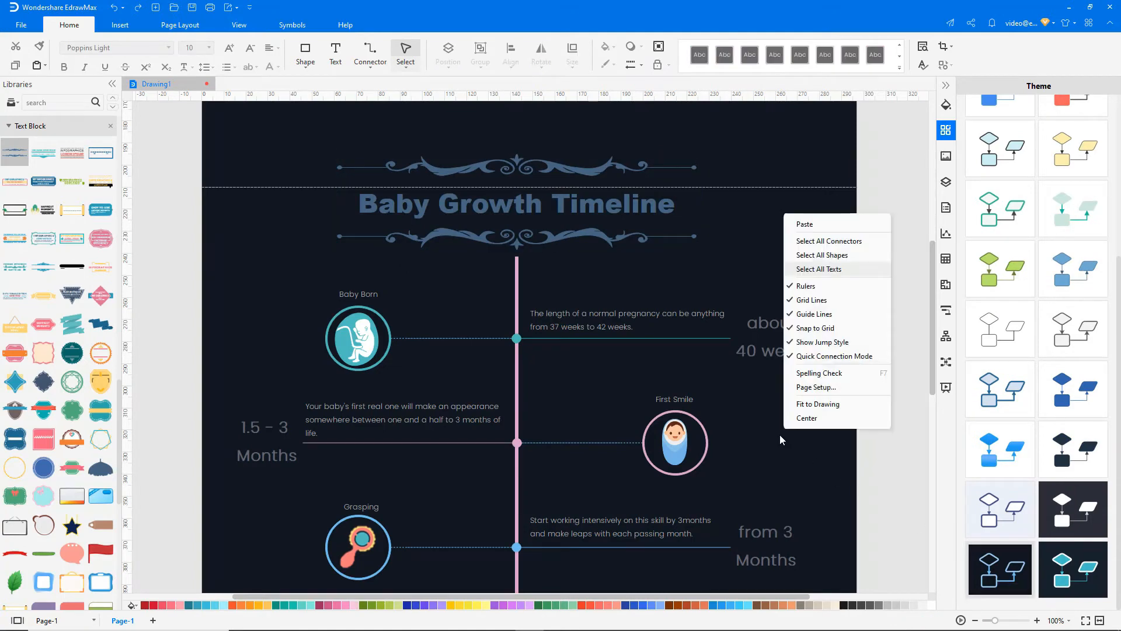
Recolor all texts teal, then turn the month labels salmon red.
left_click(817, 268)
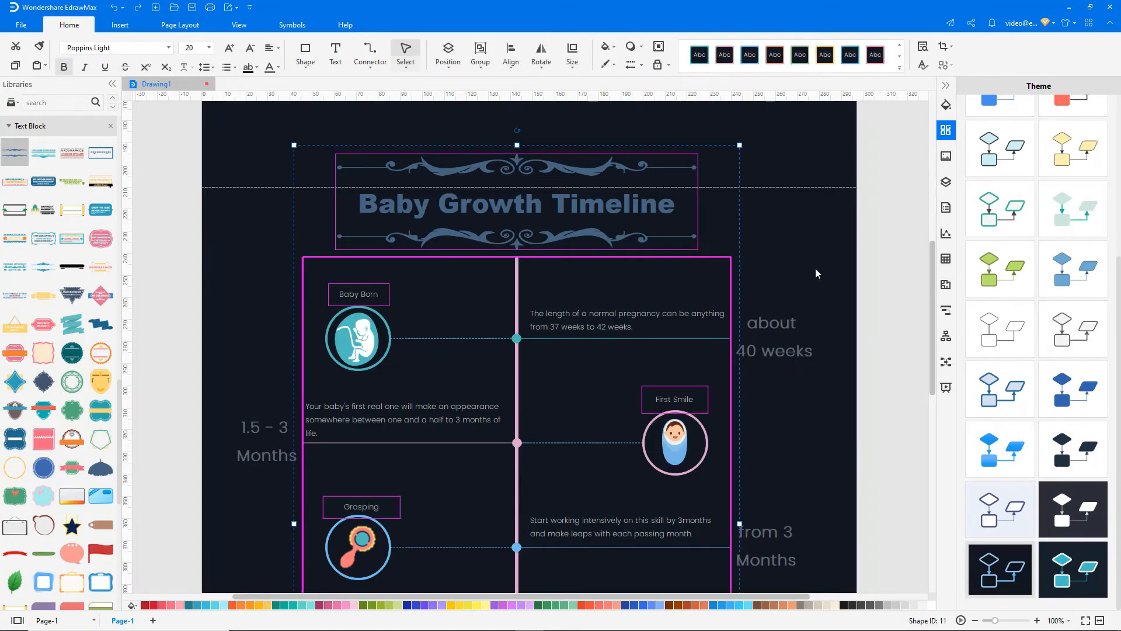
left_click(278, 75)
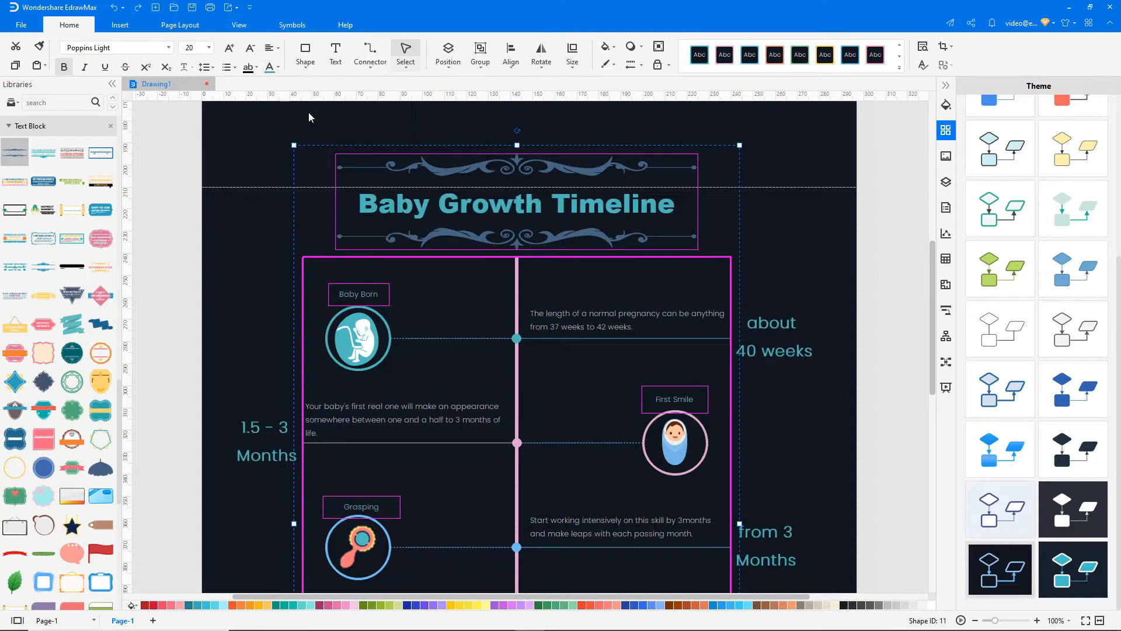
left_click(506, 298)
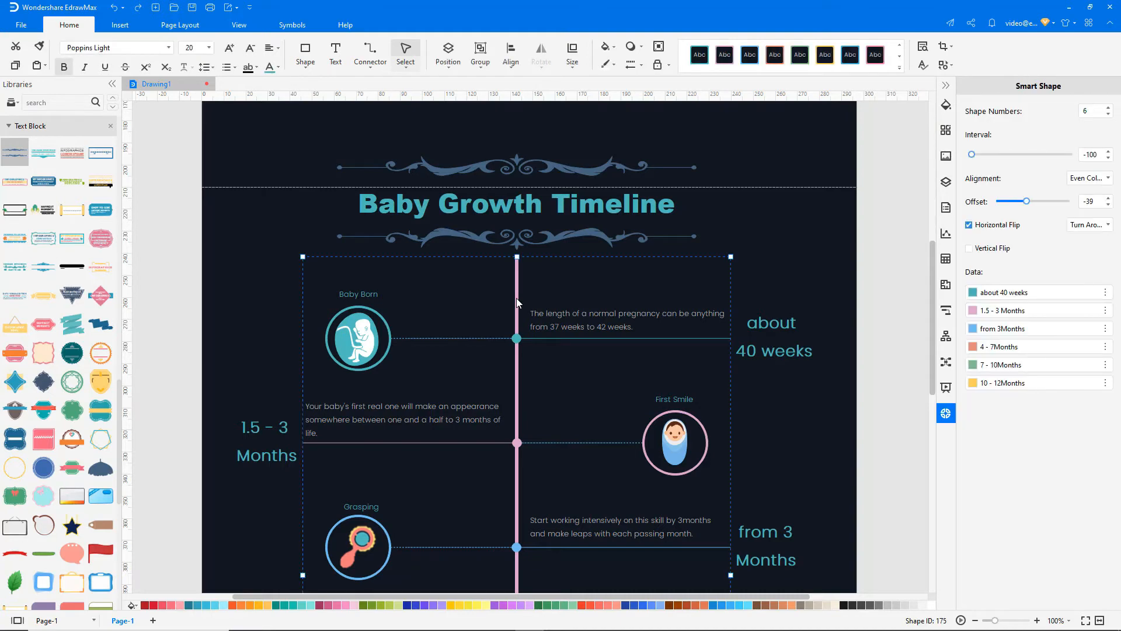
left_click(270, 67)
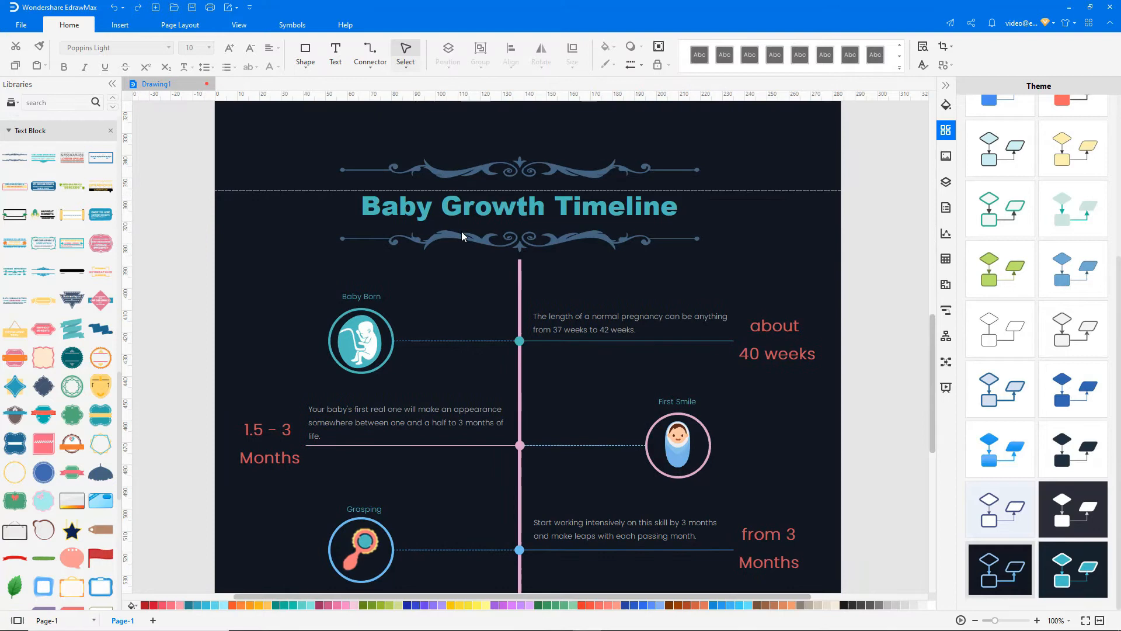
Make the description text boxes light-coloured.
left_click(586, 326)
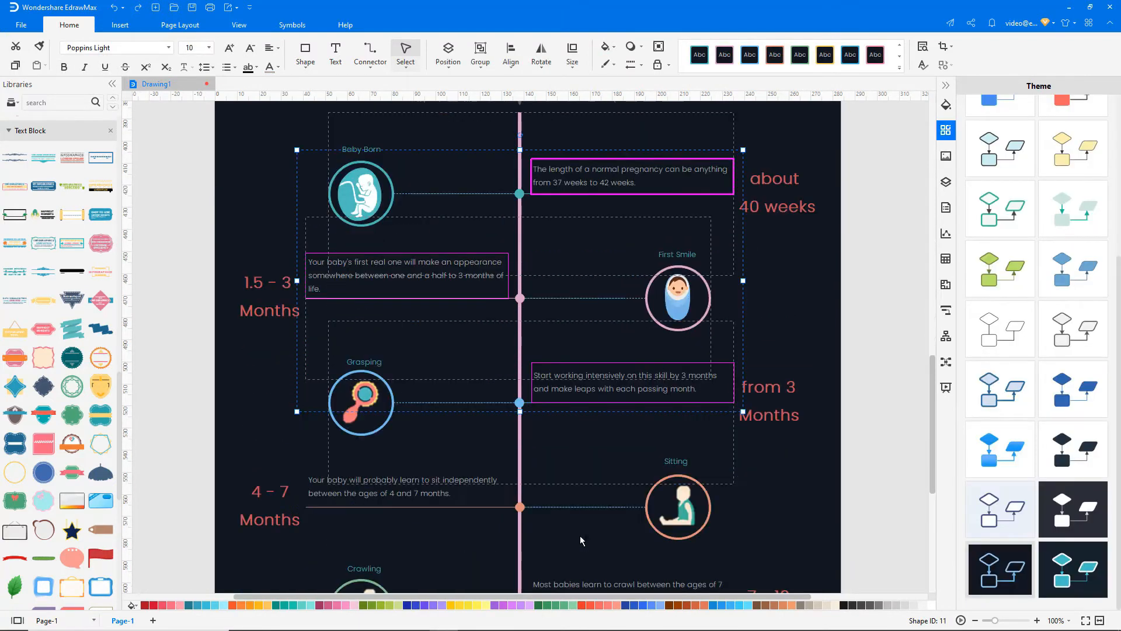
scroll("down", 3)
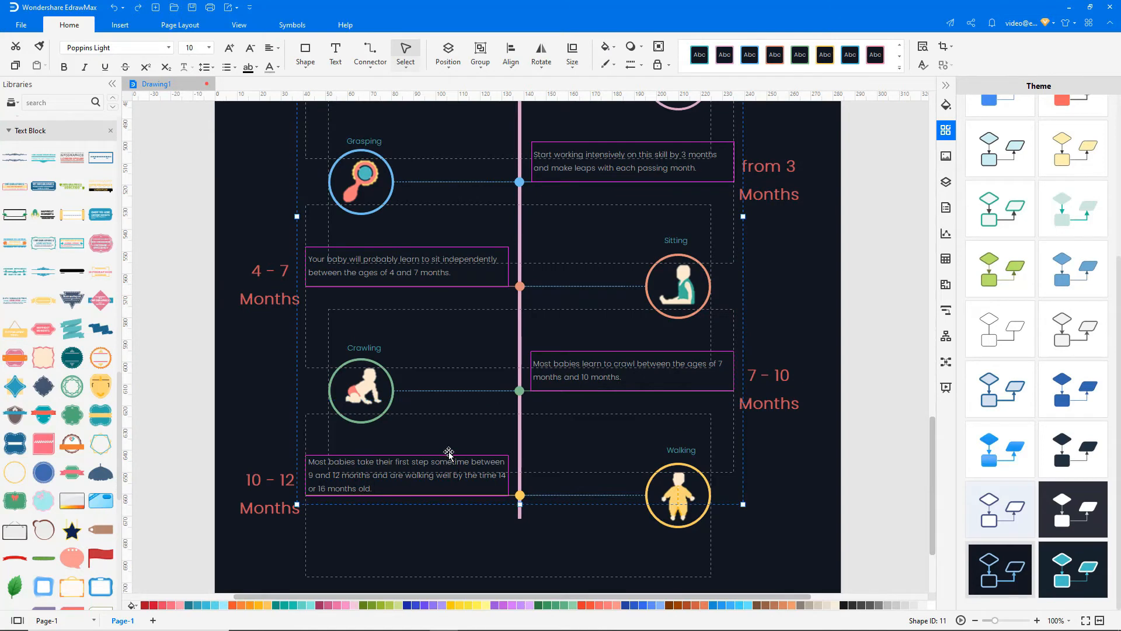
mouse_move(276, 75)
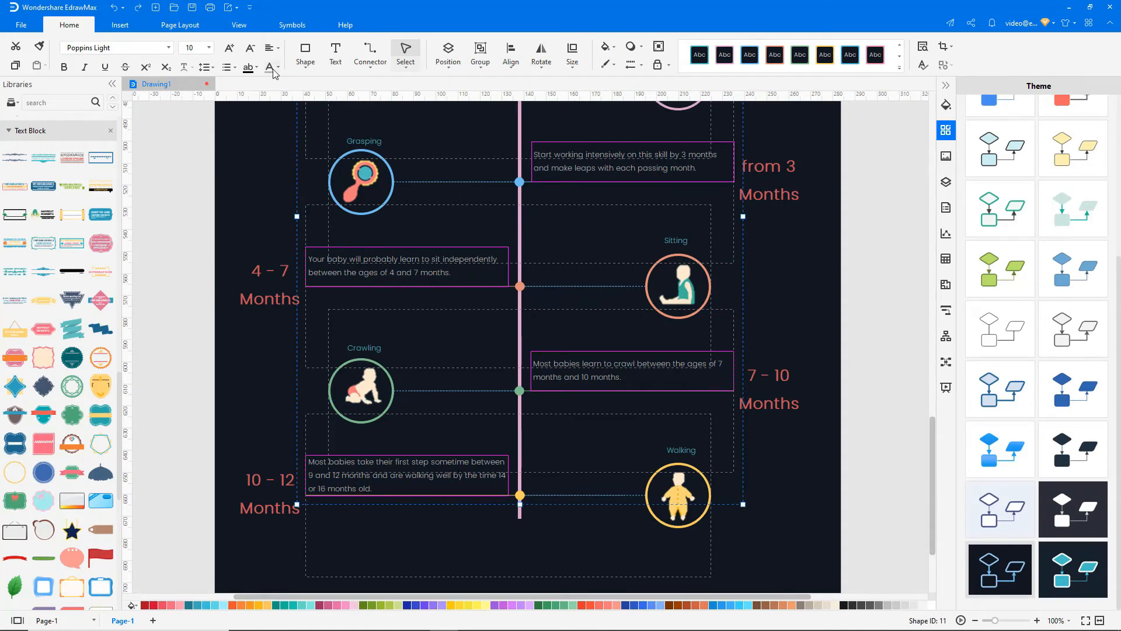
left_click(278, 130)
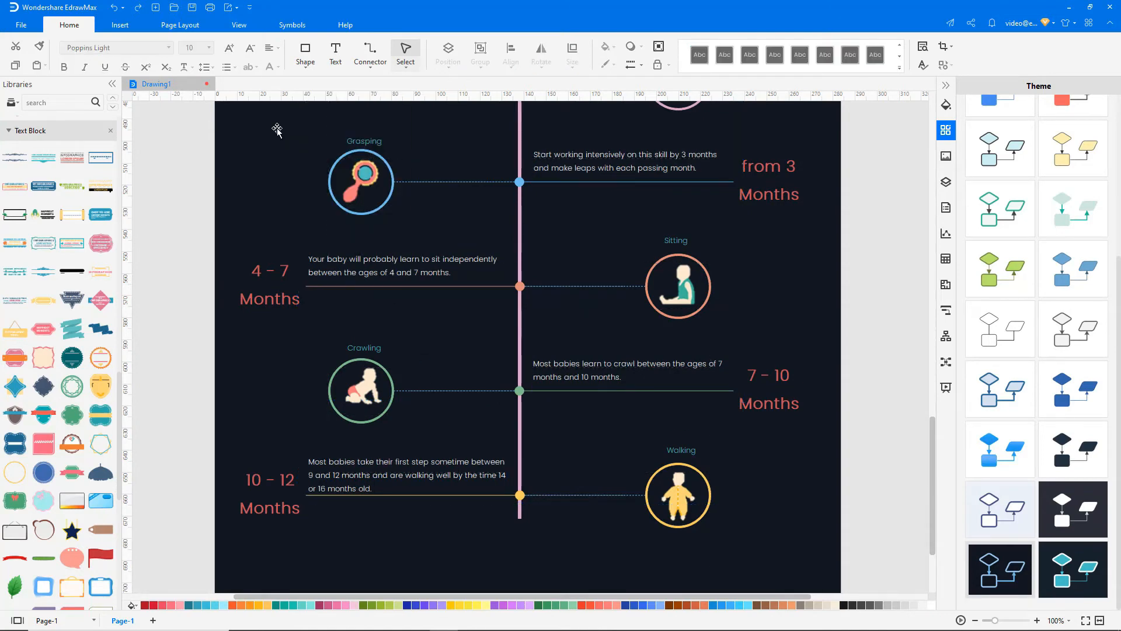
left_click(180, 24)
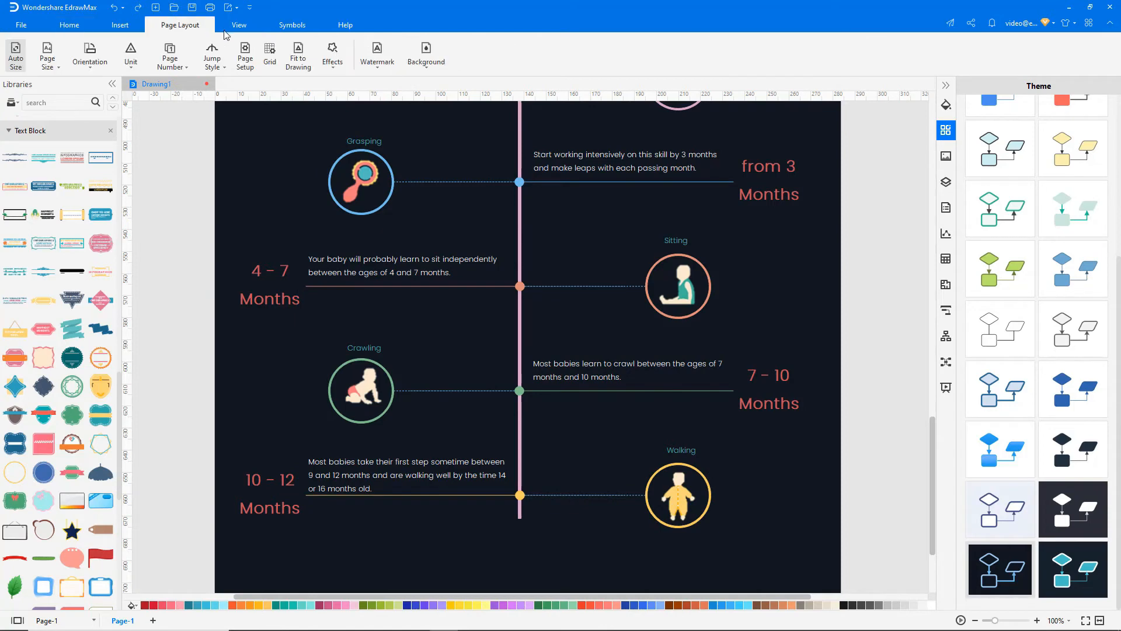
Create a second blank drawing beside the finished timeline.
left_click(238, 24)
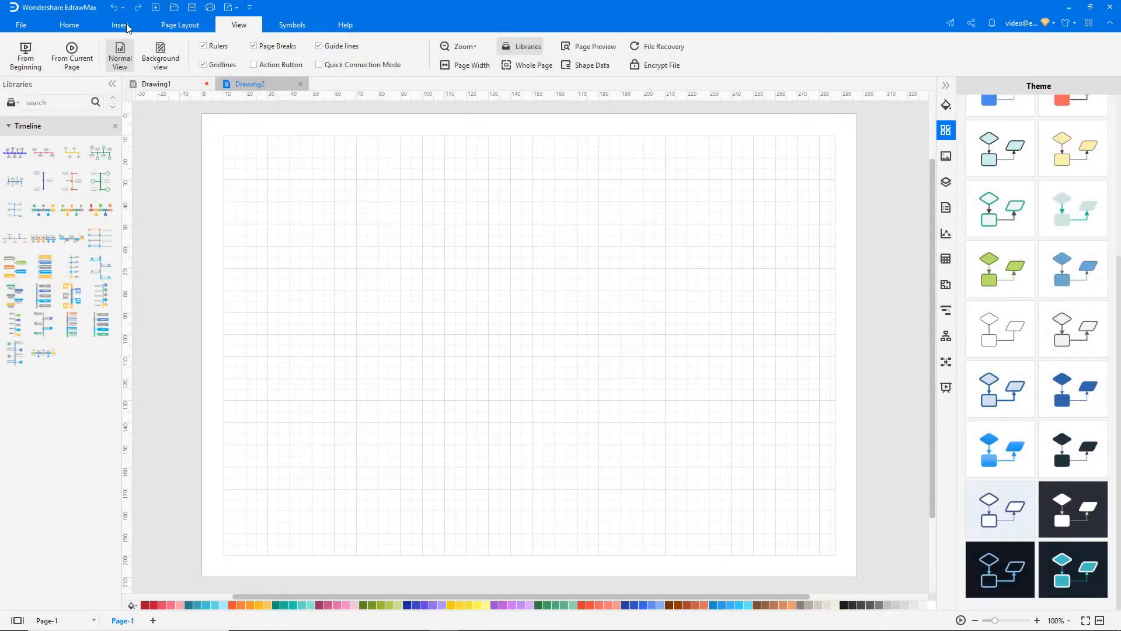
Insert the photo-placeholder timeline from the Timeline gallery and start choosing a picture for a placeholder.
left_click(157, 54)
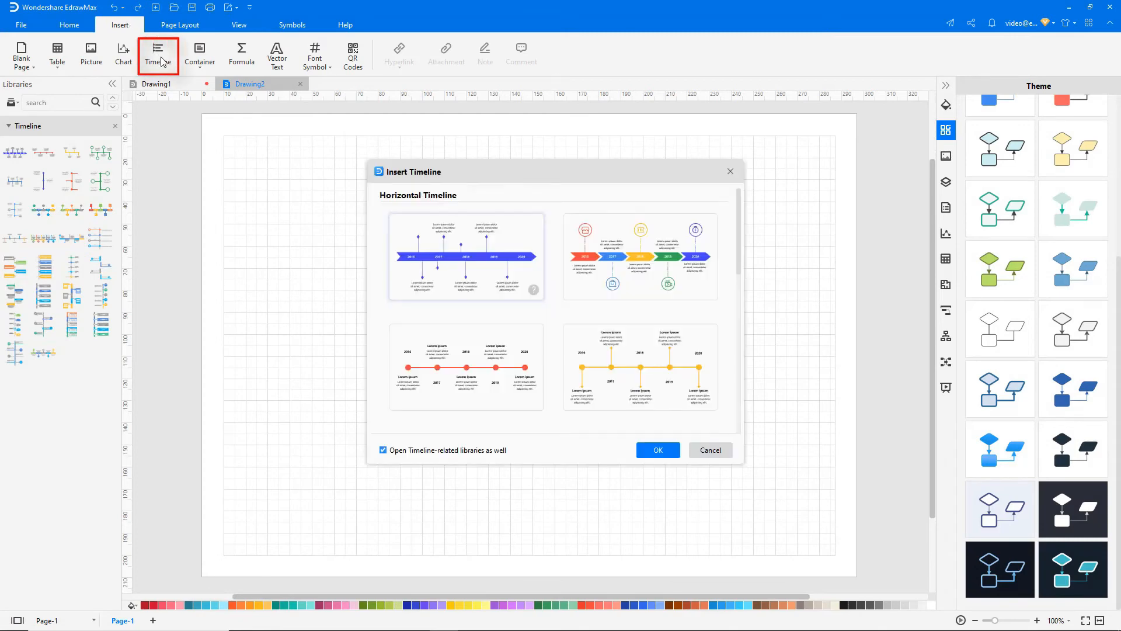
mouse_move(741, 279)
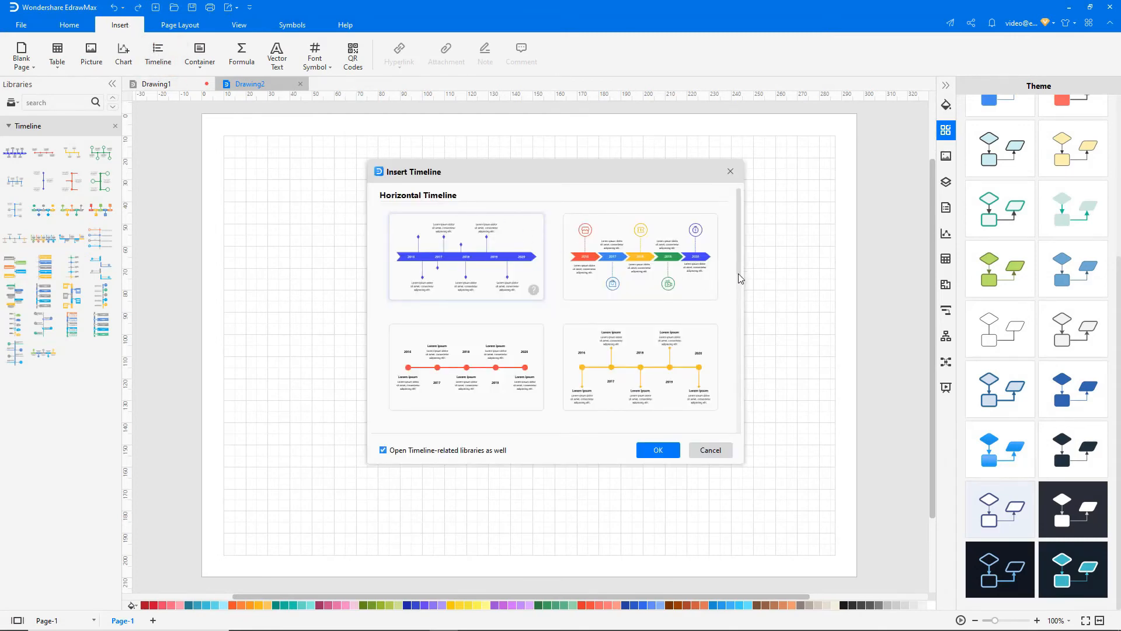
scroll("down", 3)
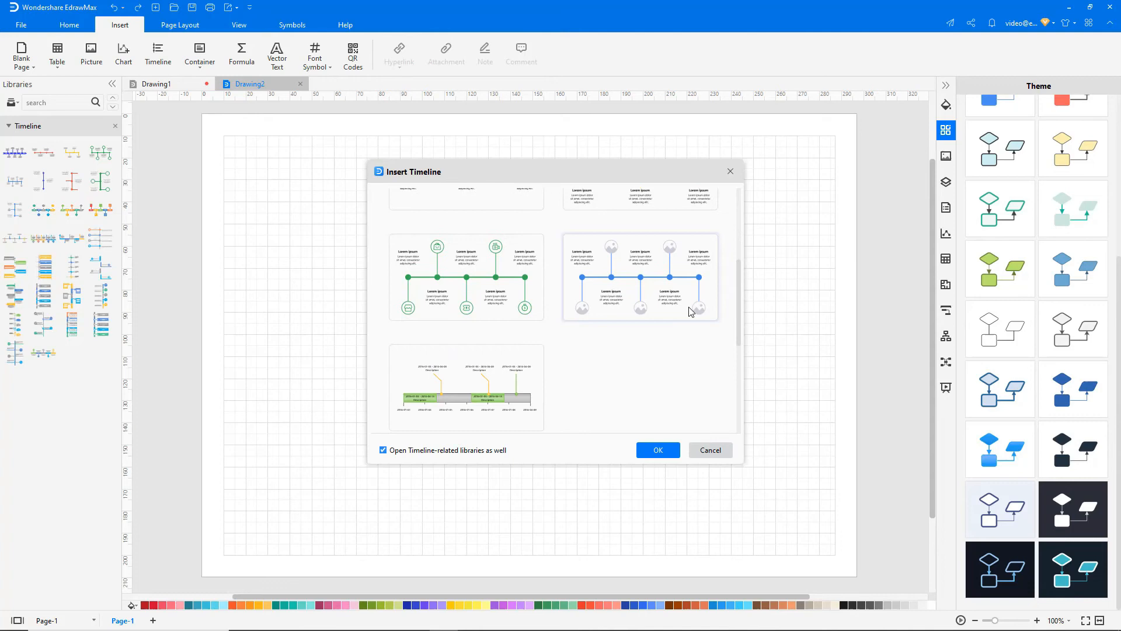
left_click(657, 450)
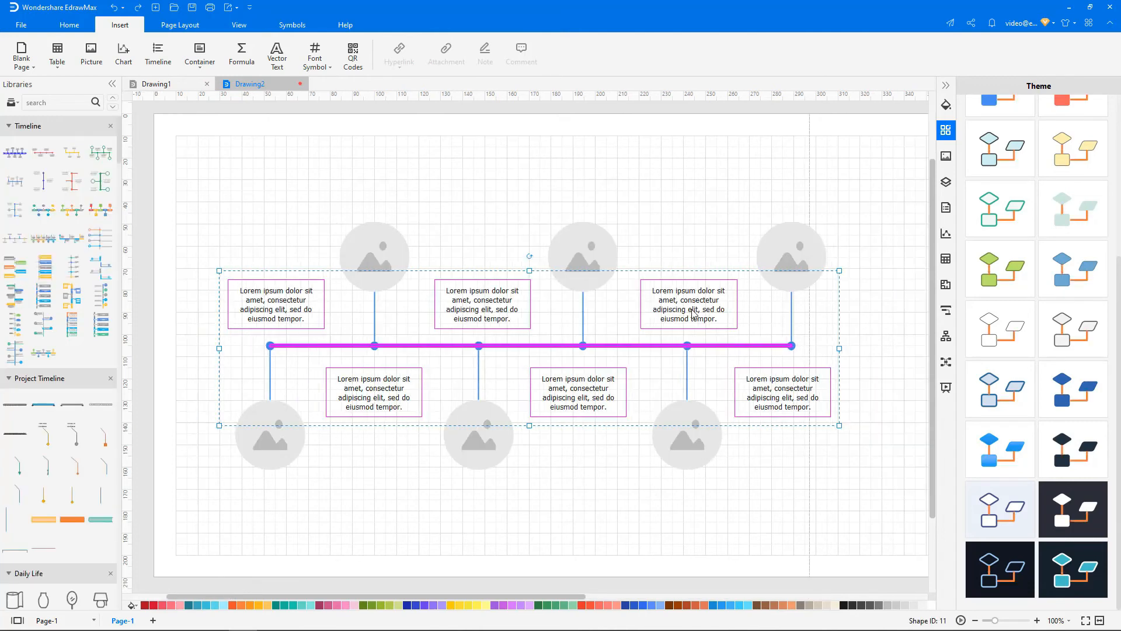
left_click(91, 53)
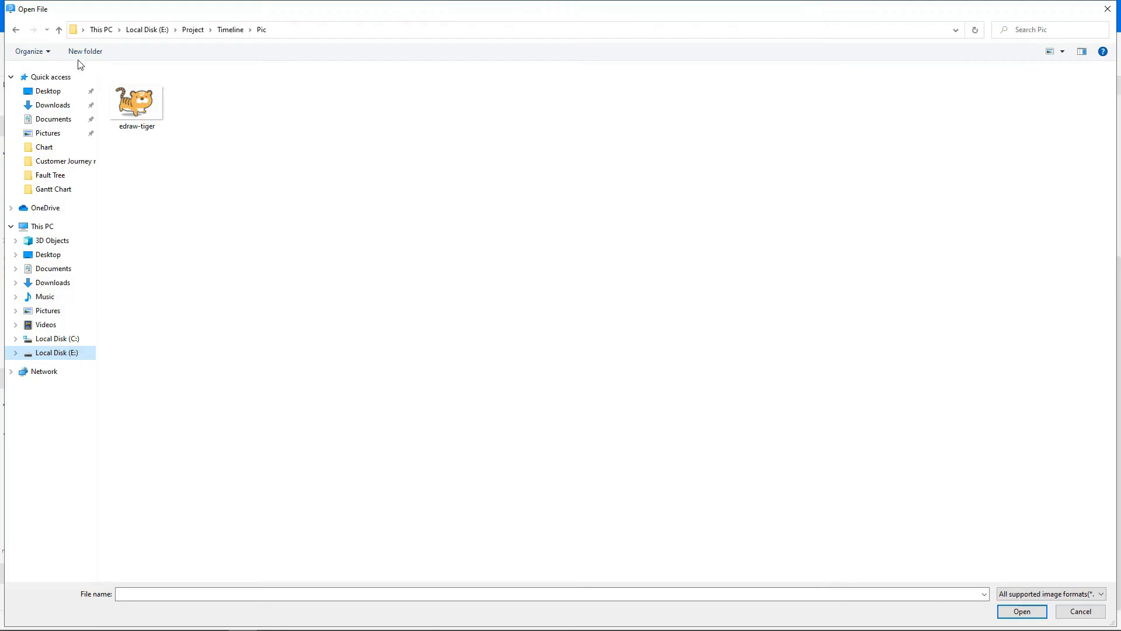